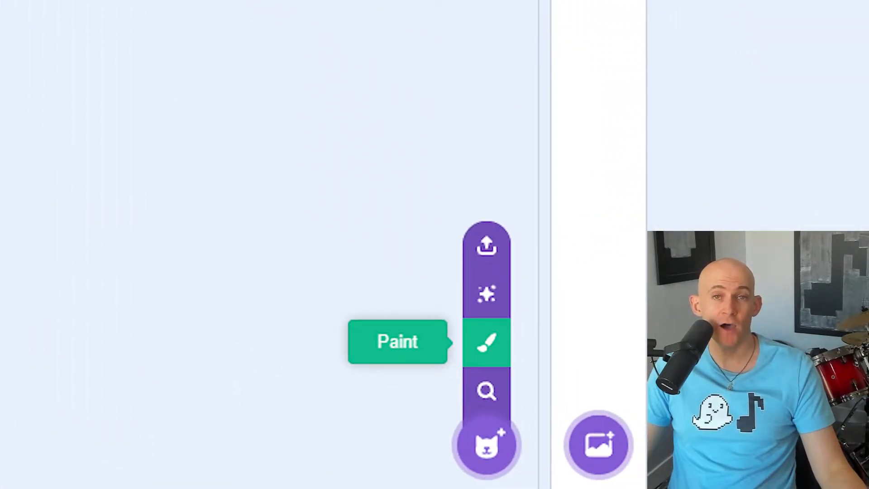
Start a new painted sprite and draw a large filled red rectangle as its costume.
left_click(486, 341)
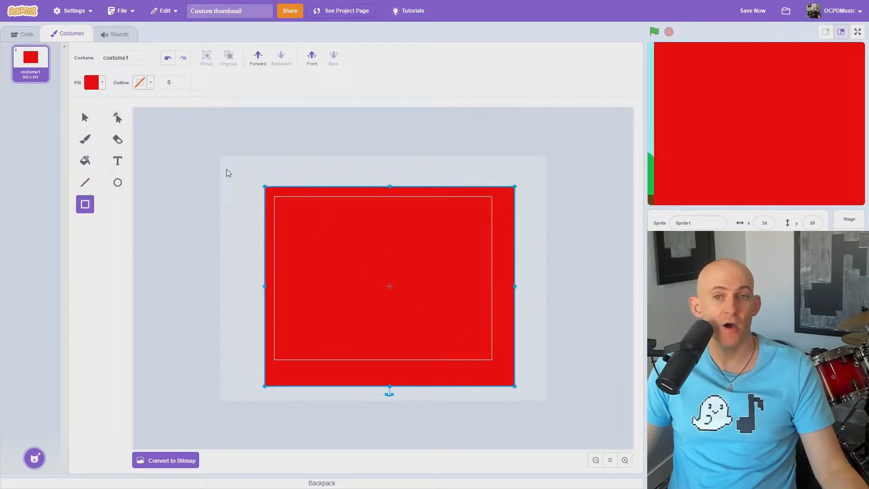
left_click(33, 457)
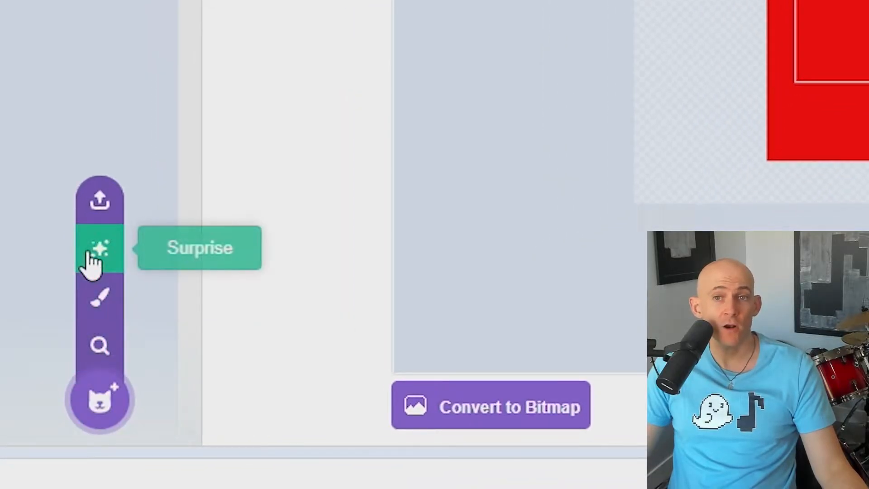
mouse_move(92, 404)
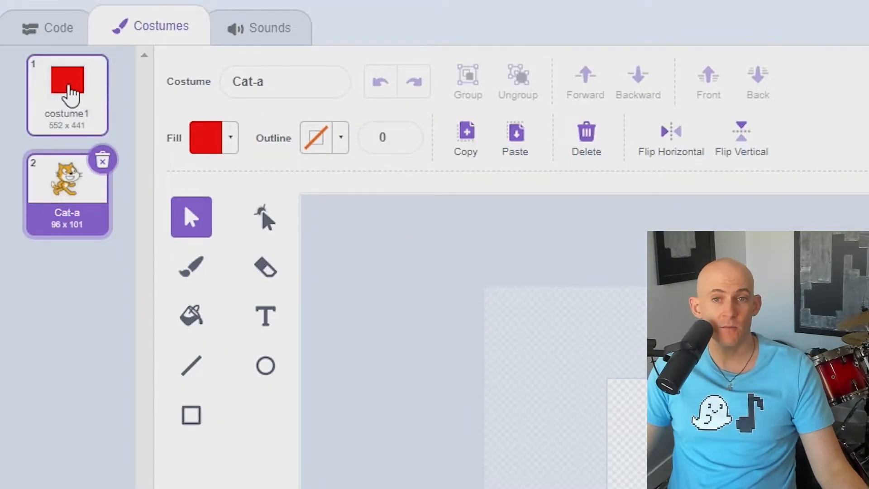
Paste the copied cat into costume1 and add the text 'Please press the like button'.
left_click(67, 94)
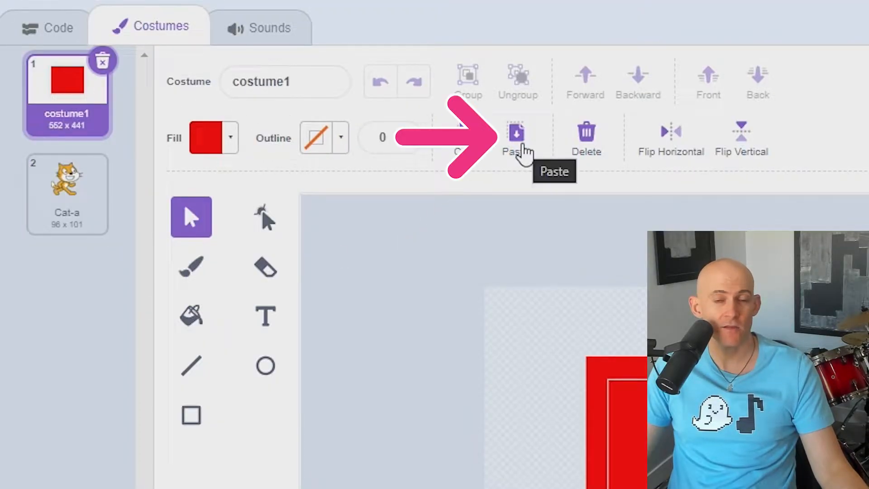
left_click(515, 136)
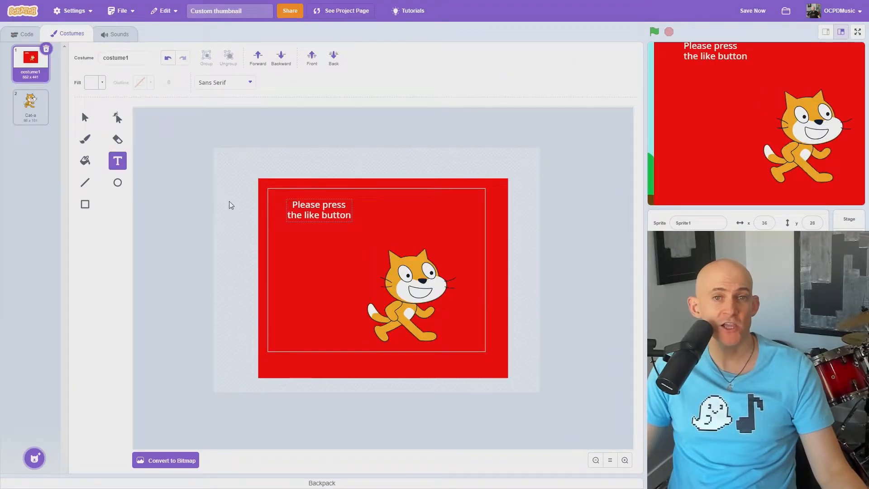
Set the message text to Handwriting font, then scale it up and tilt it beside the cat.
left_click(318, 209)
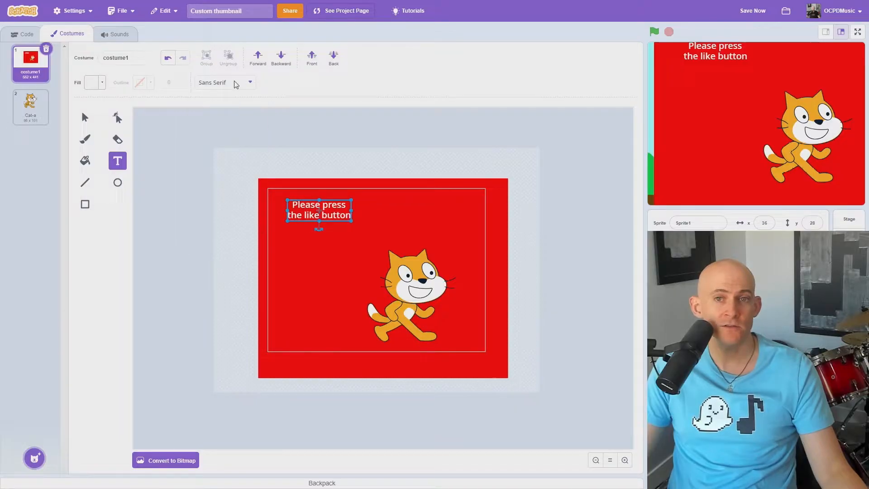
left_click(224, 83)
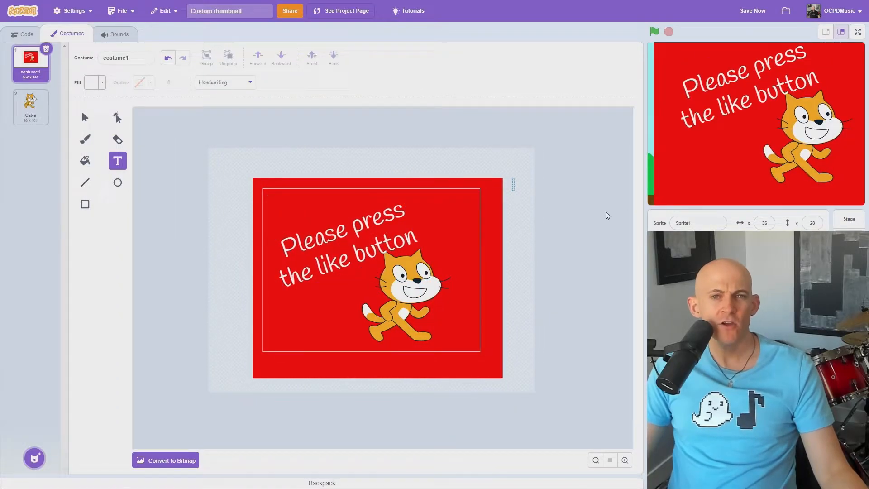
left_click(841, 32)
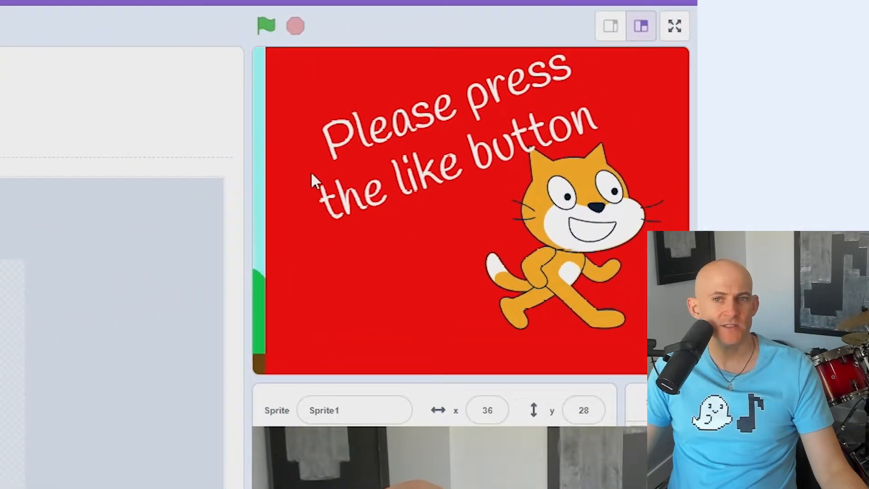
left_click(640, 25)
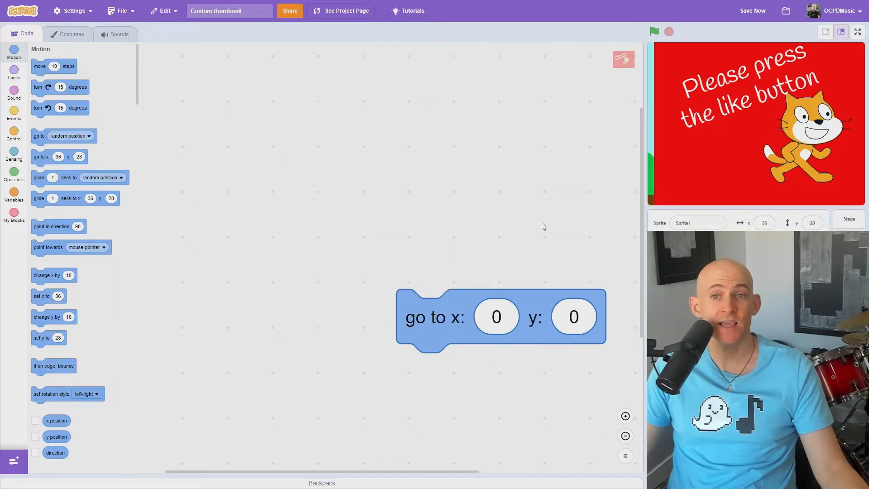
mouse_move(520, 224)
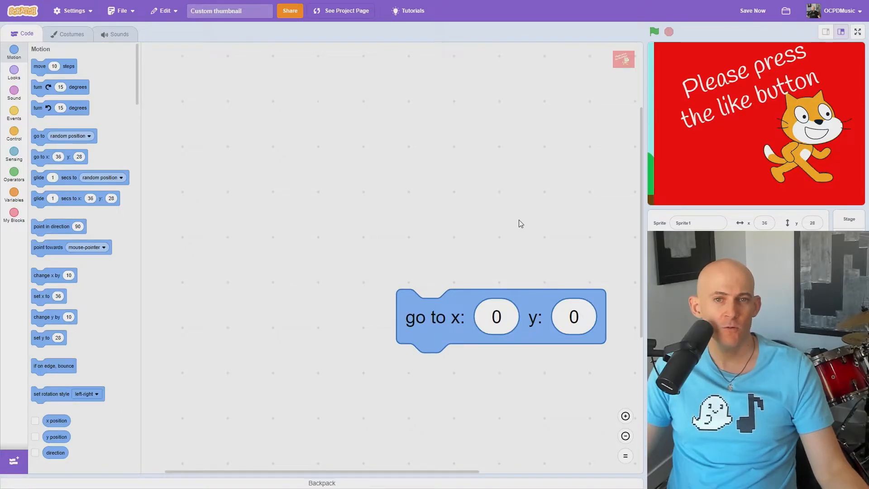
Stack go to x:0 y:0, show and go to front layer, then run it to centre the sprite.
left_click(13, 73)
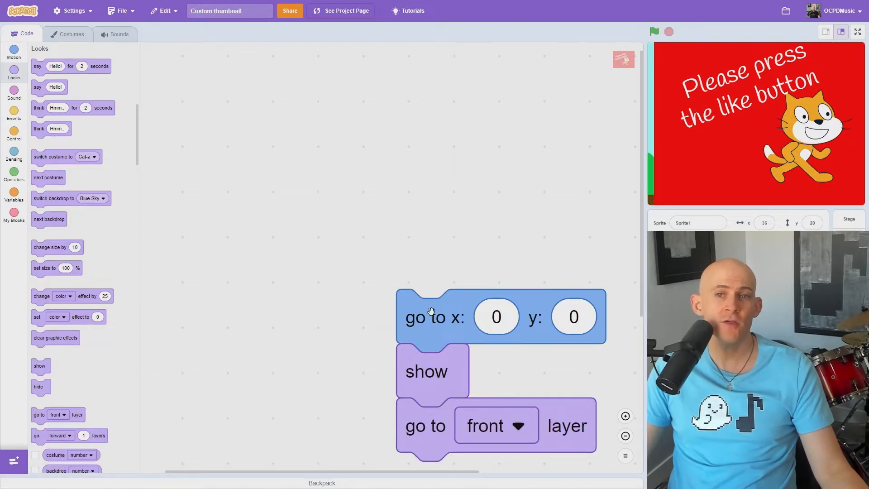
left_click(433, 317)
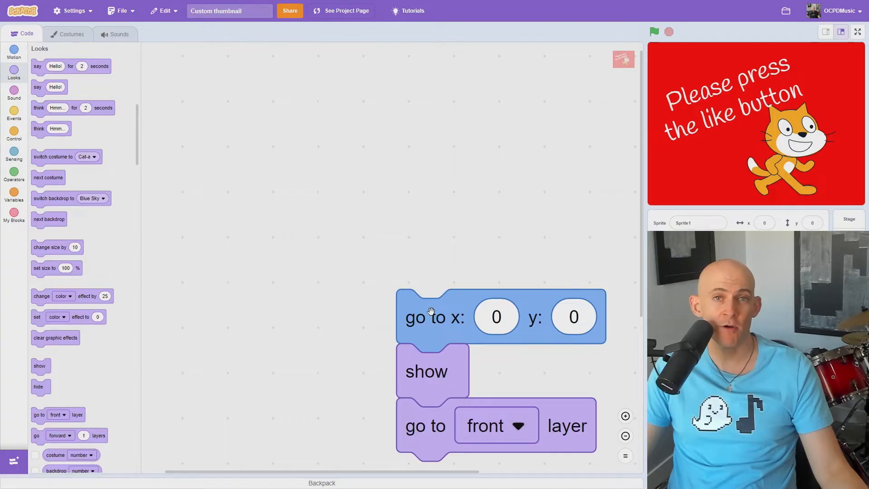
Add a 'when green flag clicked' script with a 'hide' block beneath it.
left_click(14, 114)
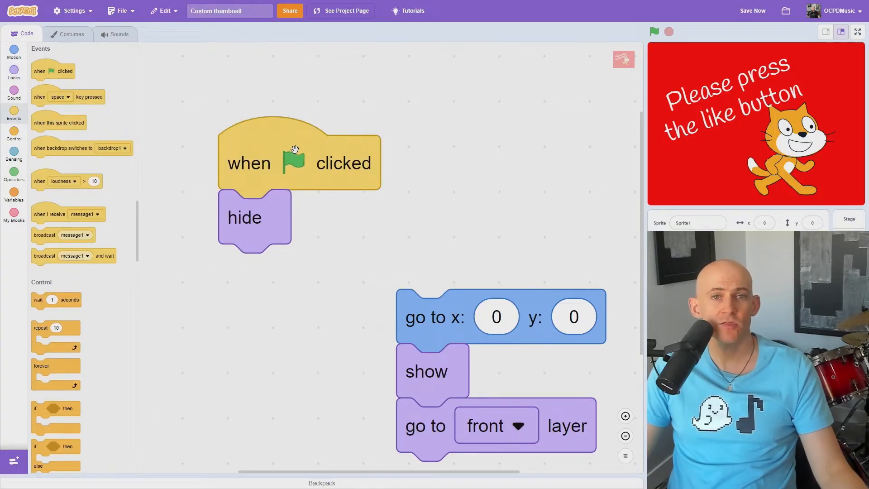
mouse_move(499, 112)
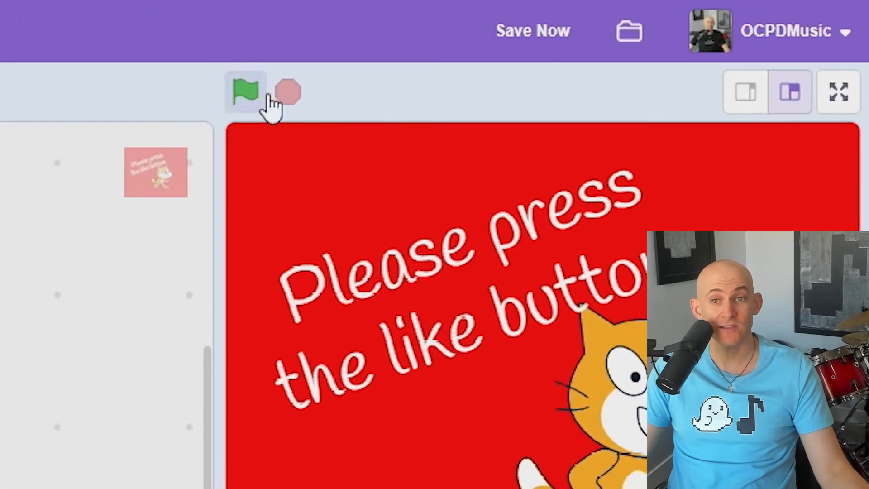
Run the project with the green flag and save it as 'Custom thumbnail'.
left_click(531, 31)
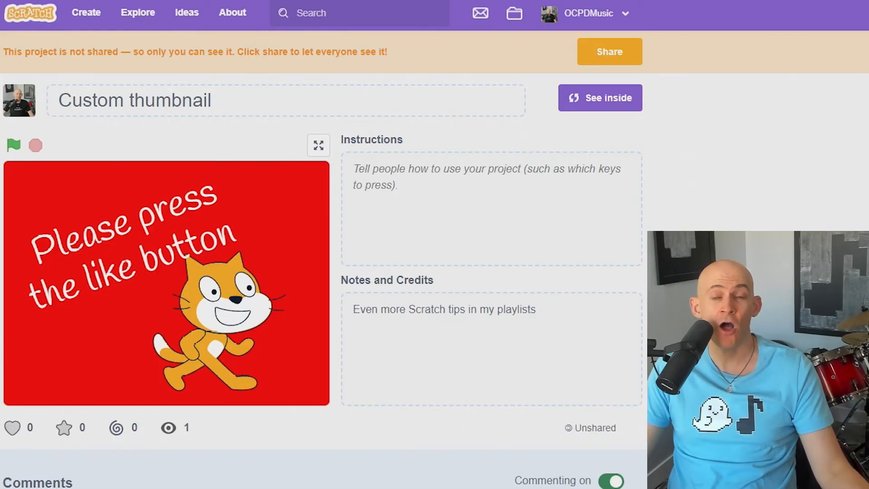
mouse_move(842, 191)
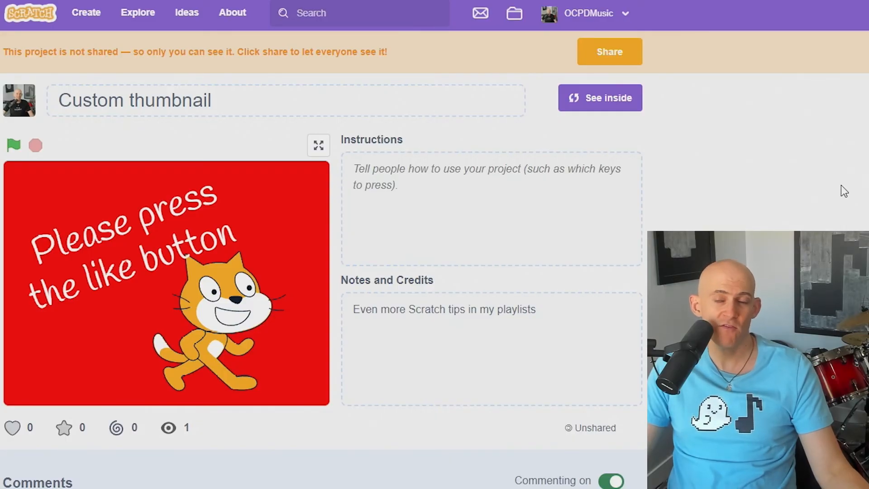